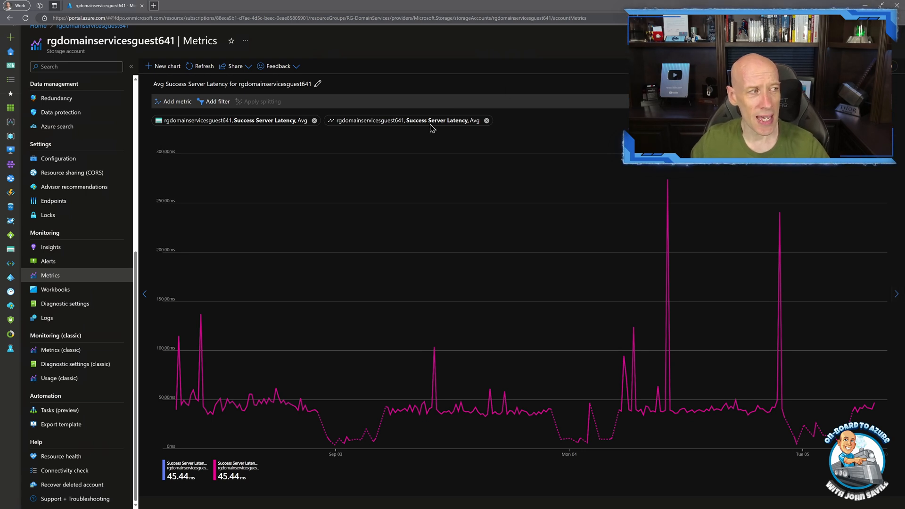
Open the second Success Server Latency (Avg) metric for editing
{"action": "left_click", "coordinate": [404, 120]}
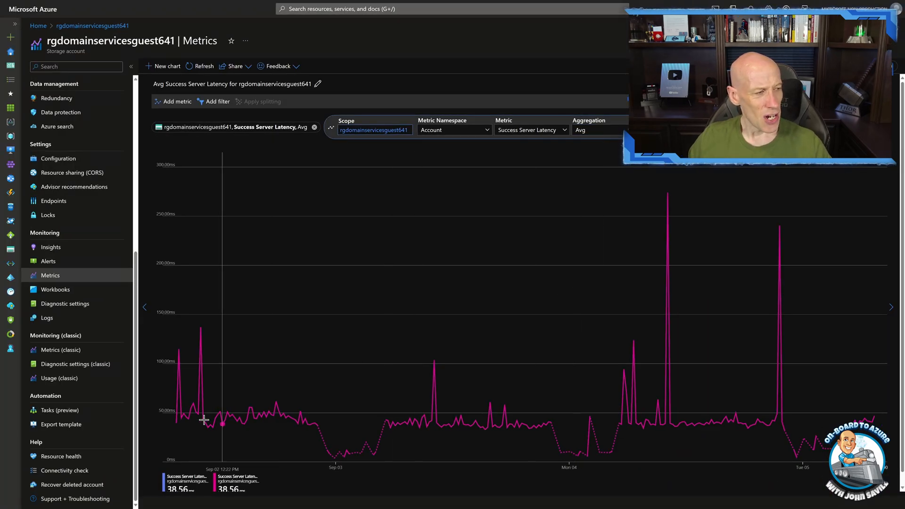
{"action": "mouse_move", "coordinate": [310, 421]}
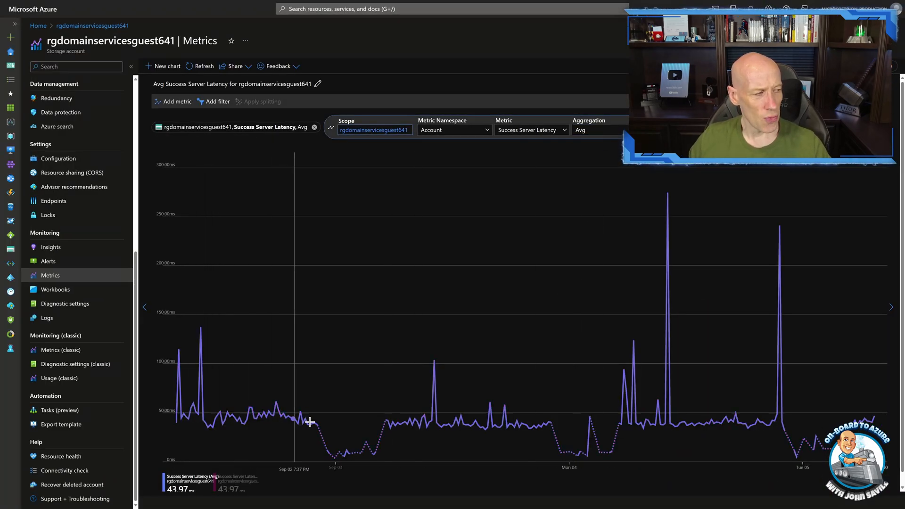
{"action": "mouse_move", "coordinate": [664, 262]}
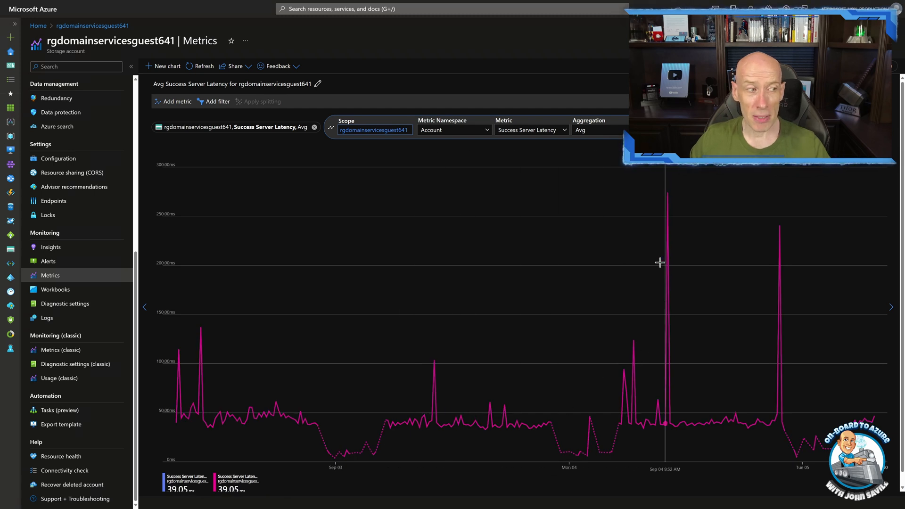
{"action": "mouse_move", "coordinate": [668, 202]}
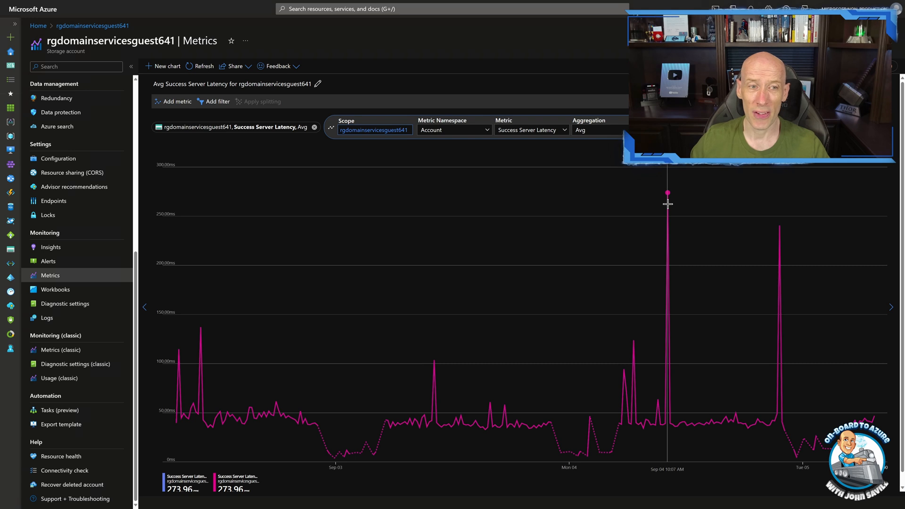
{"action": "mouse_move", "coordinate": [747, 303]}
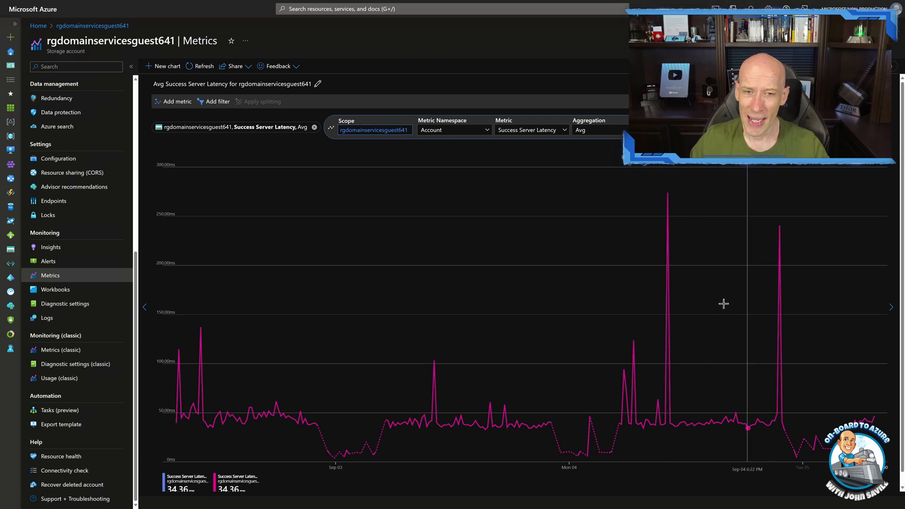
{"action": "mouse_move", "coordinate": [436, 419]}
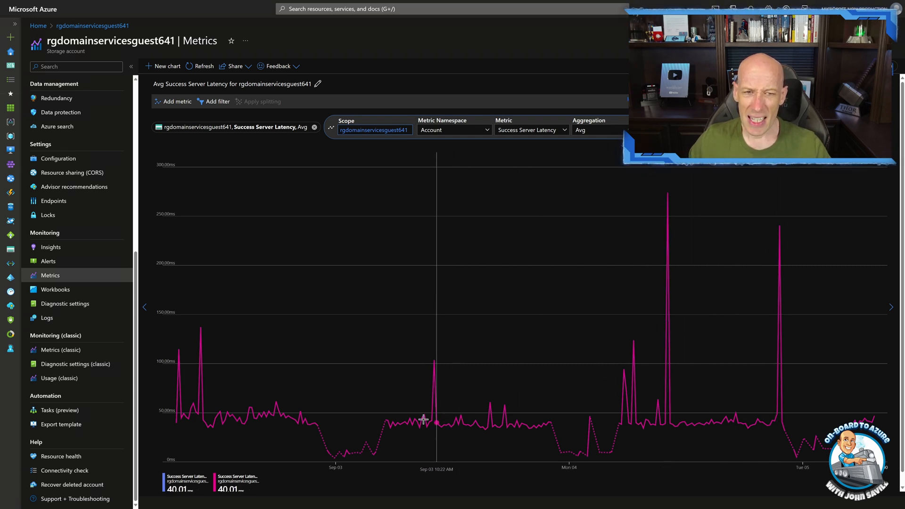
{"action": "mouse_move", "coordinate": [407, 420]}
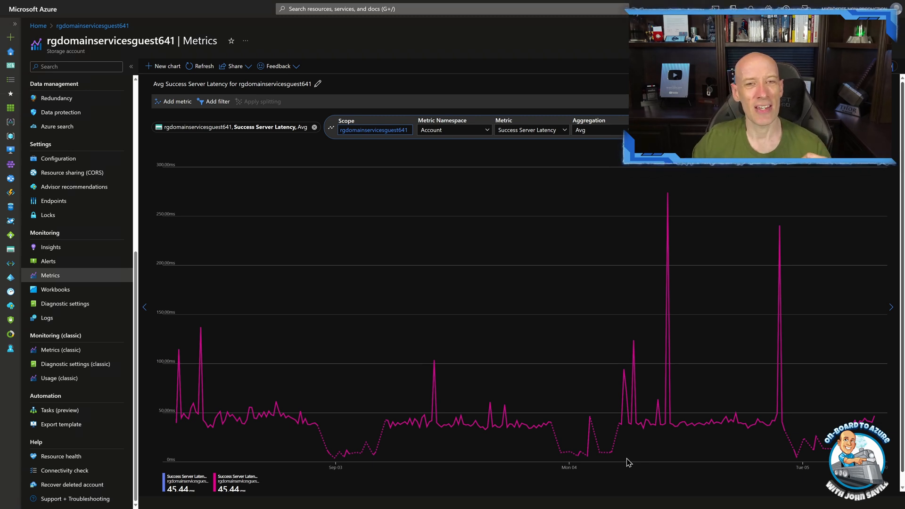
{"action": "mouse_move", "coordinate": [648, 314]}
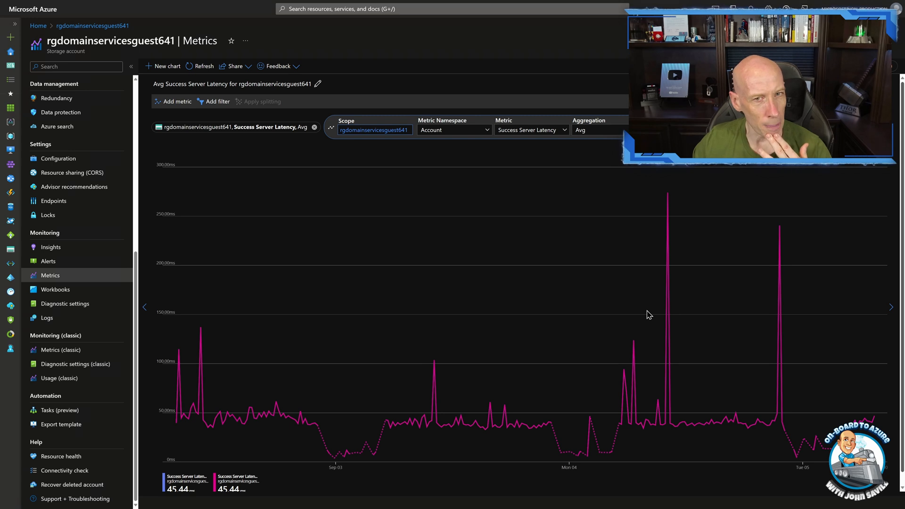
Show the Avg, Min and Max aggregation options for the second latency metric
{"action": "left_click", "coordinate": [599, 129]}
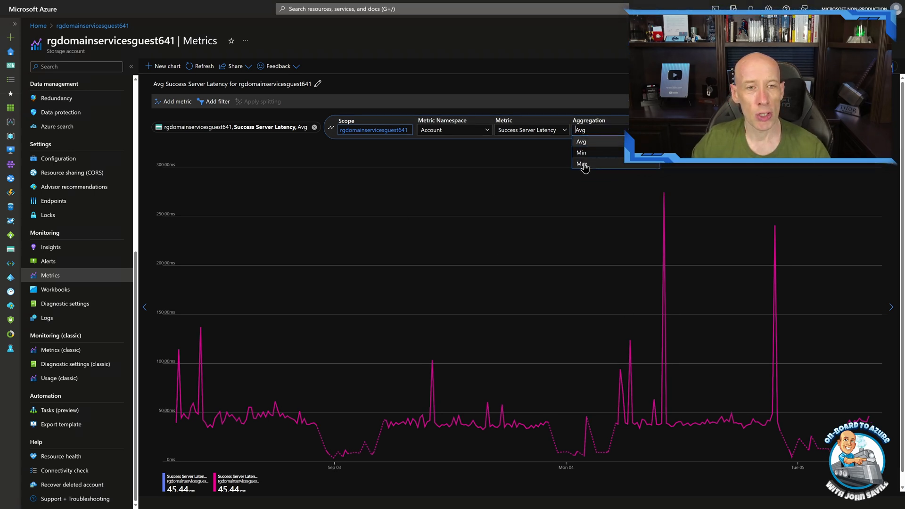
{"action": "mouse_move", "coordinate": [558, 114]}
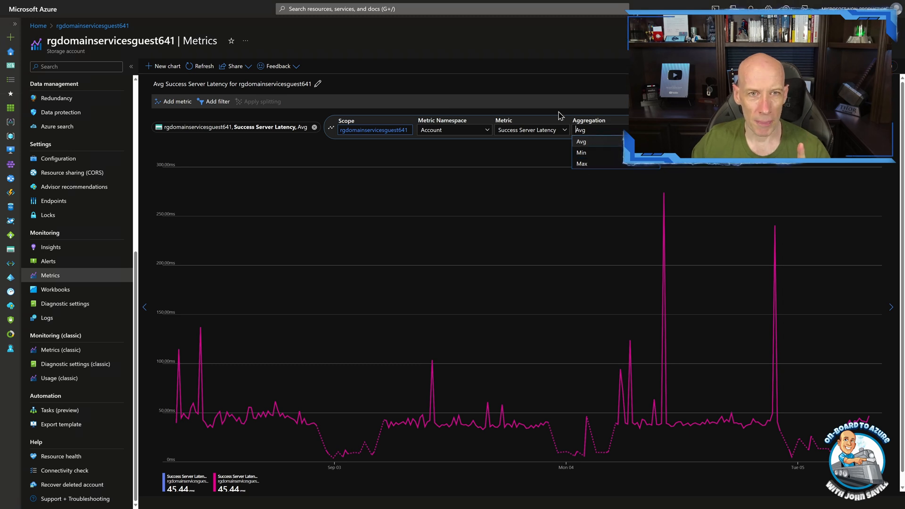
{"action": "left_click", "coordinate": [581, 142]}
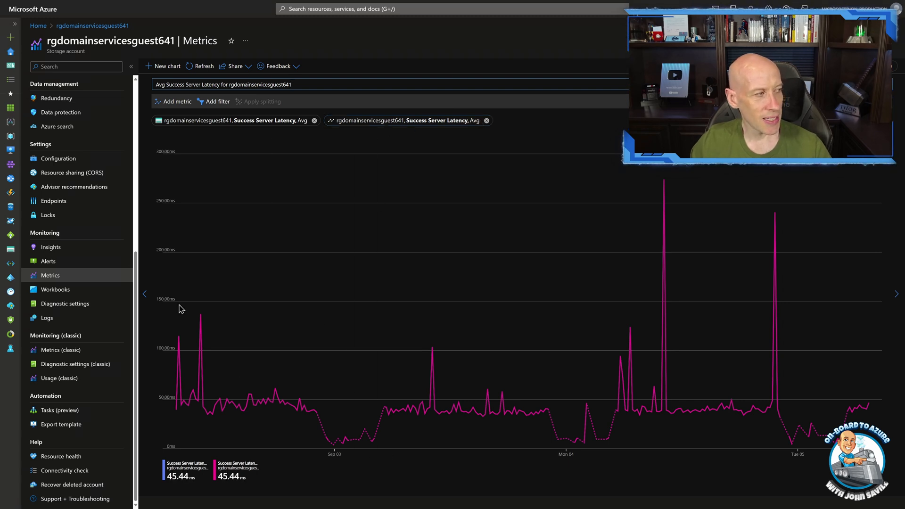
{"action": "mouse_move", "coordinate": [193, 301]}
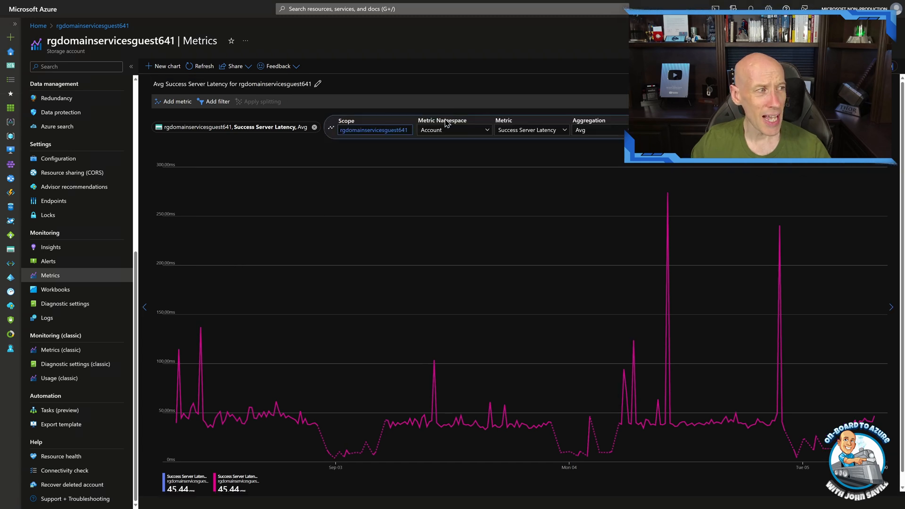
{"action": "left_click", "coordinate": [598, 129]}
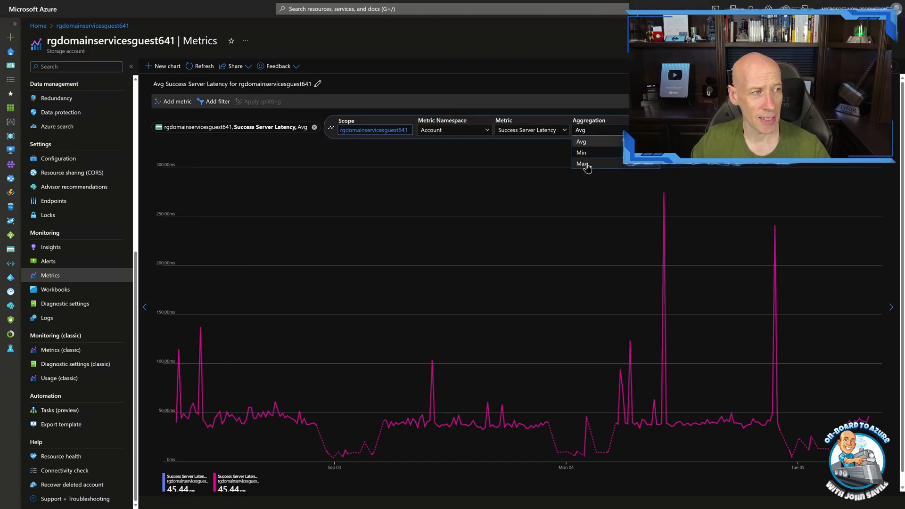
Set the second Success Server Latency metric's aggregation to Max
{"action": "left_click", "coordinate": [583, 164]}
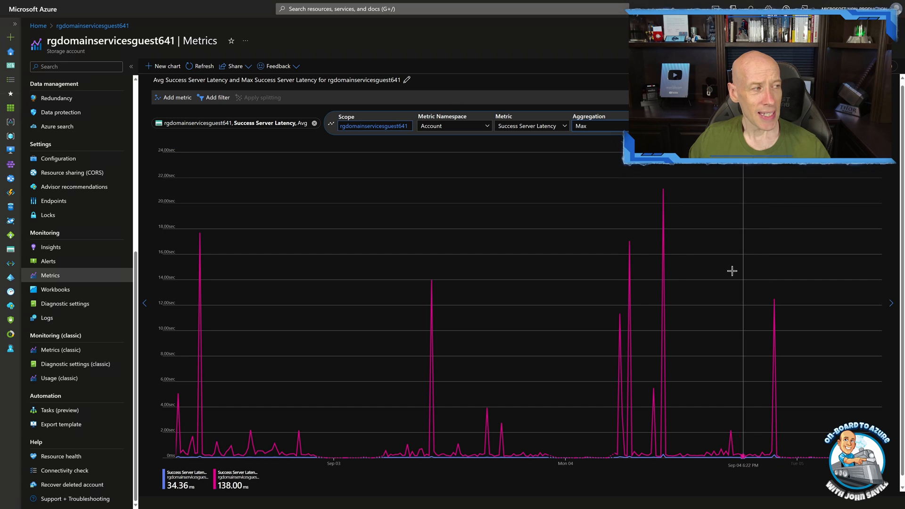
{"action": "mouse_move", "coordinate": [546, 204]}
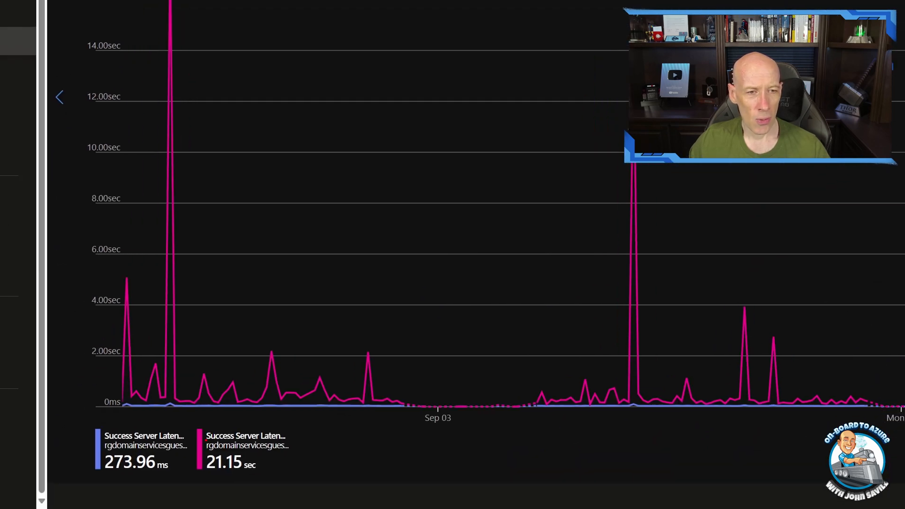
{"action": "left_click", "coordinate": [234, 450]}
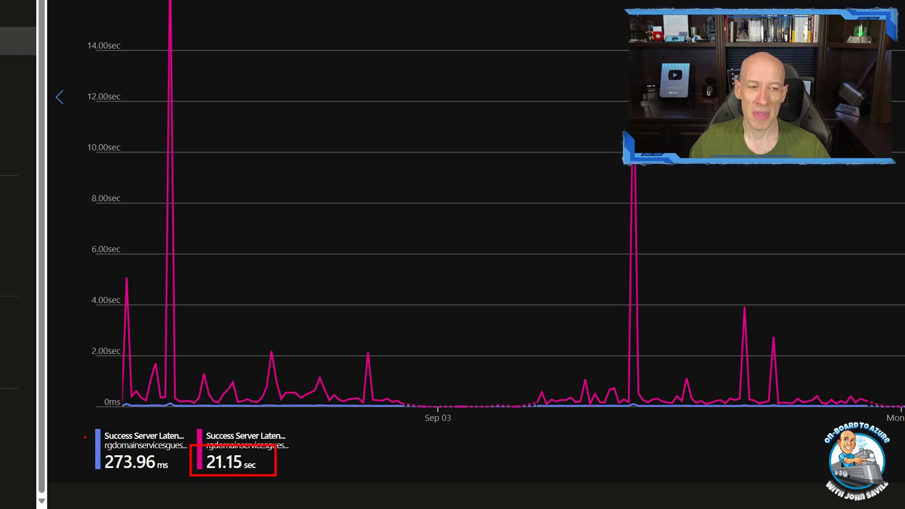
{"action": "left_click", "coordinate": [134, 449]}
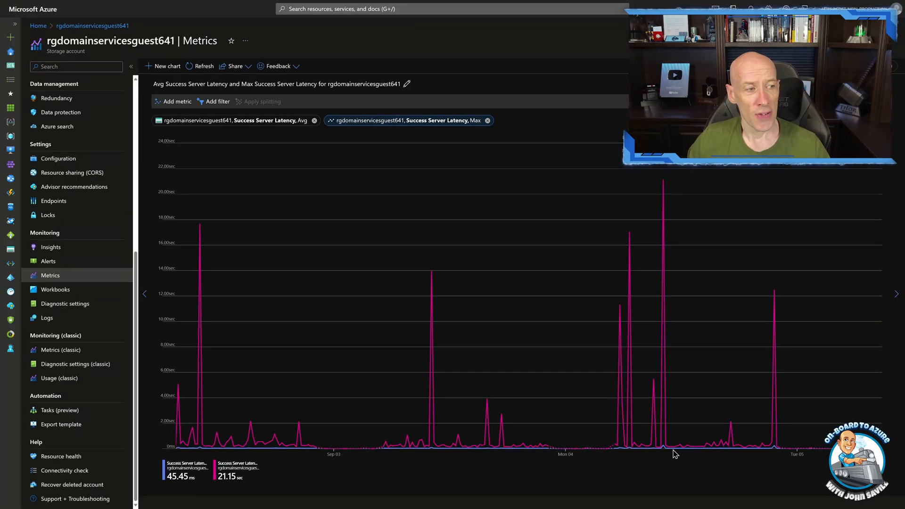
{"action": "mouse_move", "coordinate": [665, 183]}
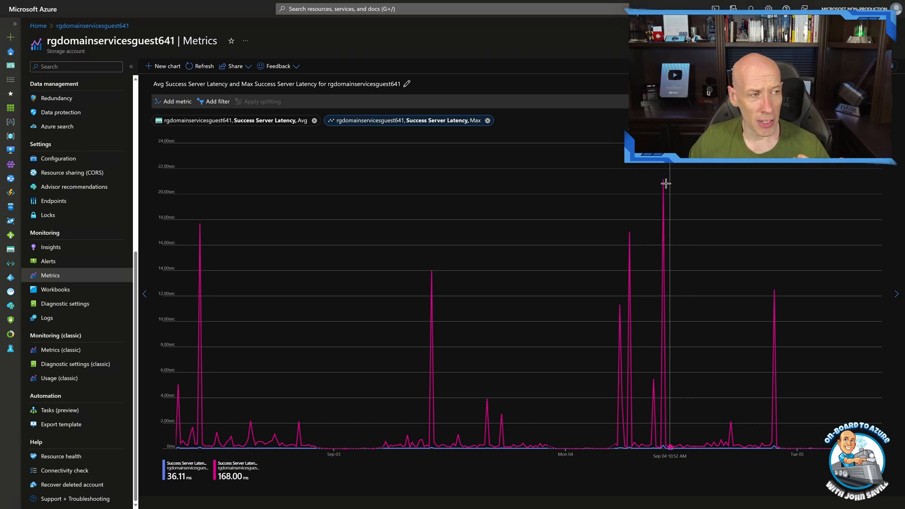
{"action": "mouse_move", "coordinate": [625, 212]}
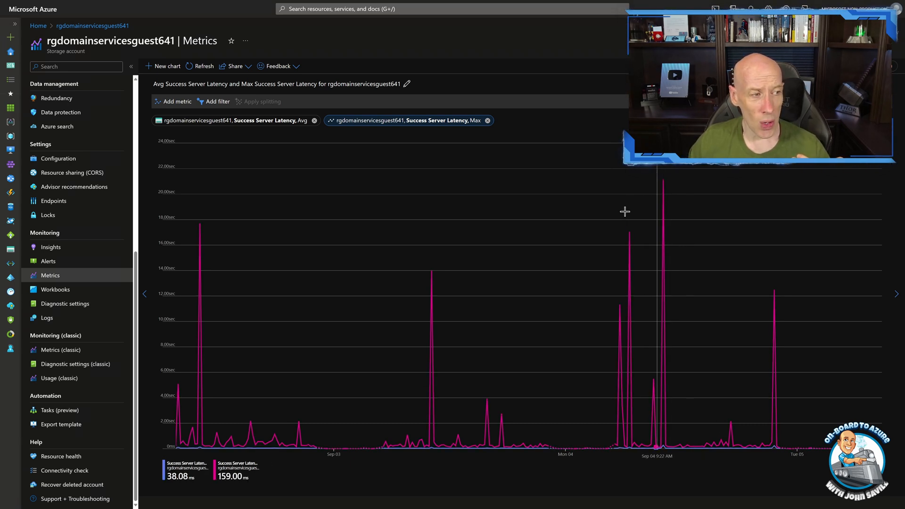
{"action": "mouse_move", "coordinate": [615, 311]}
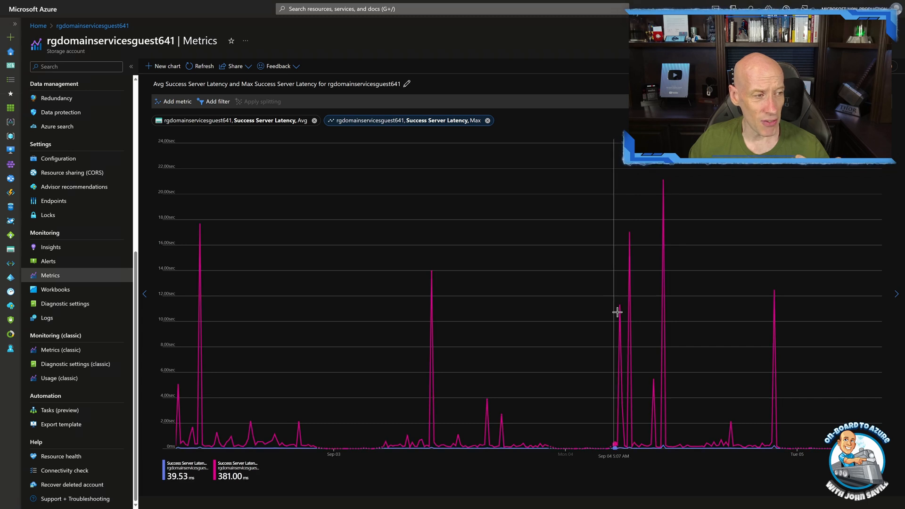
{"action": "mouse_move", "coordinate": [438, 281]}
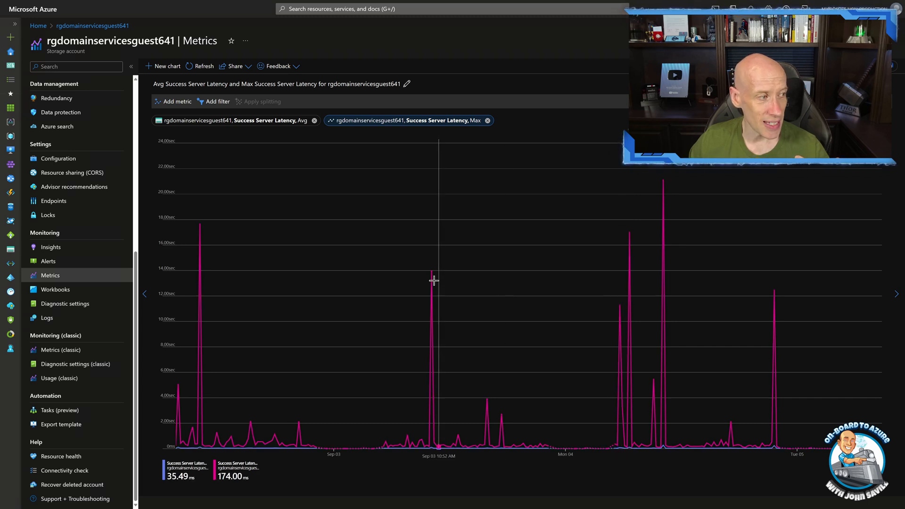
{"action": "mouse_move", "coordinate": [726, 415]}
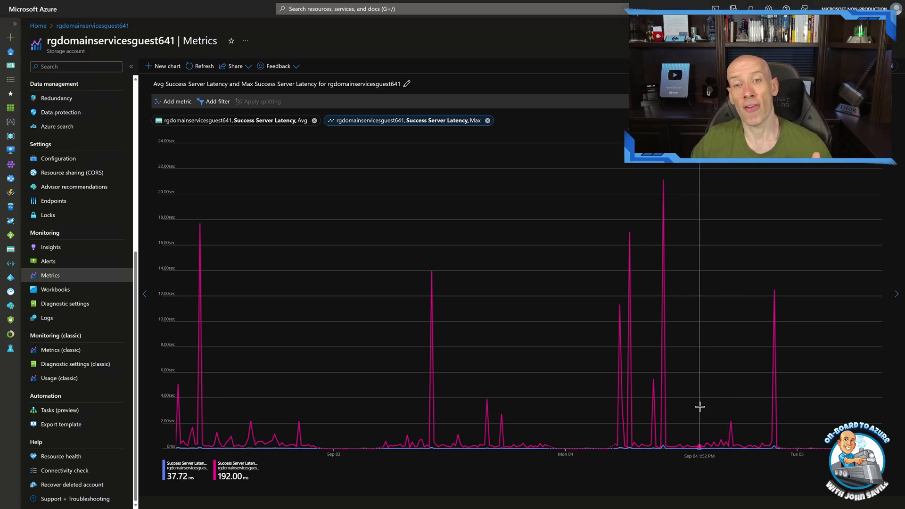
{"action": "mouse_move", "coordinate": [679, 306]}
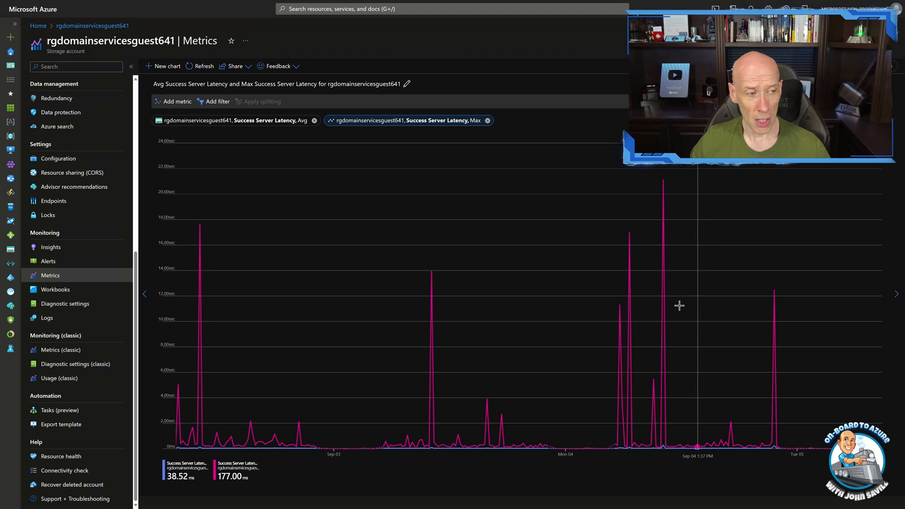
{"action": "mouse_move", "coordinate": [662, 183]}
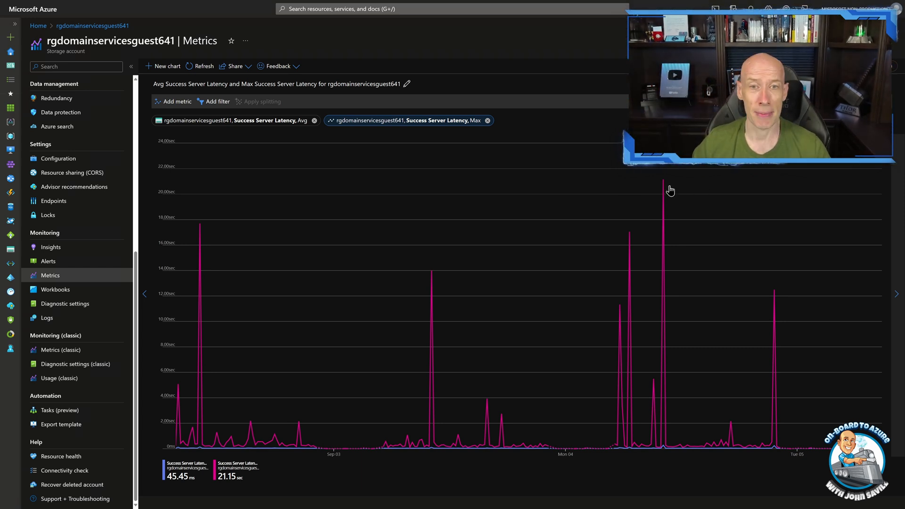
{"action": "mouse_move", "coordinate": [640, 208]}
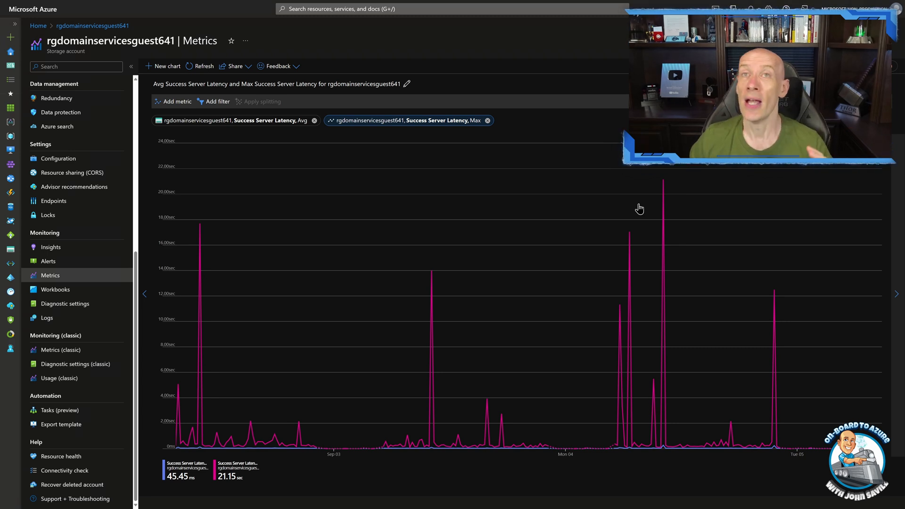
{"action": "mouse_move", "coordinate": [581, 218]}
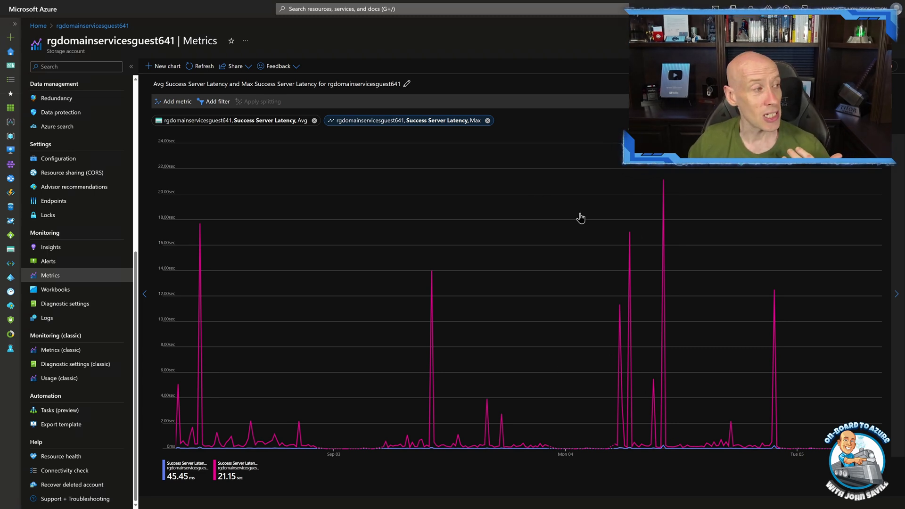
{"action": "mouse_move", "coordinate": [664, 453]}
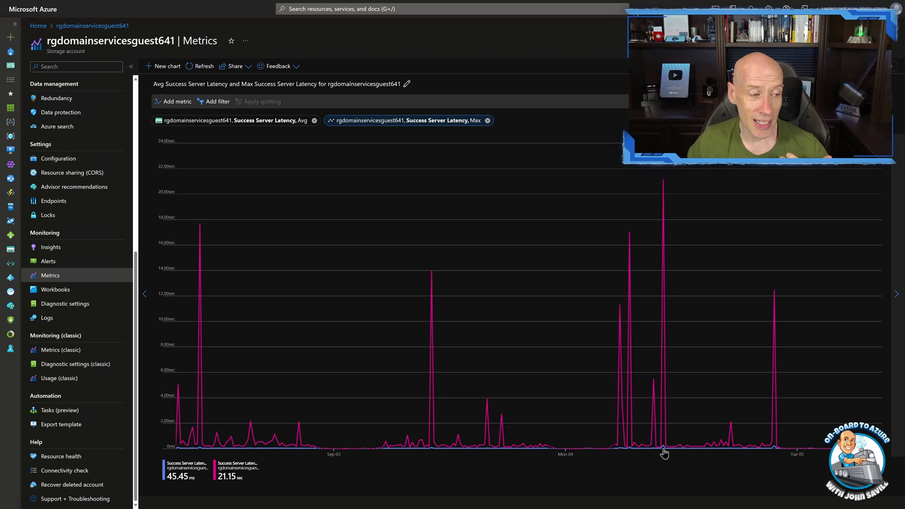
{"action": "mouse_move", "coordinate": [650, 451]}
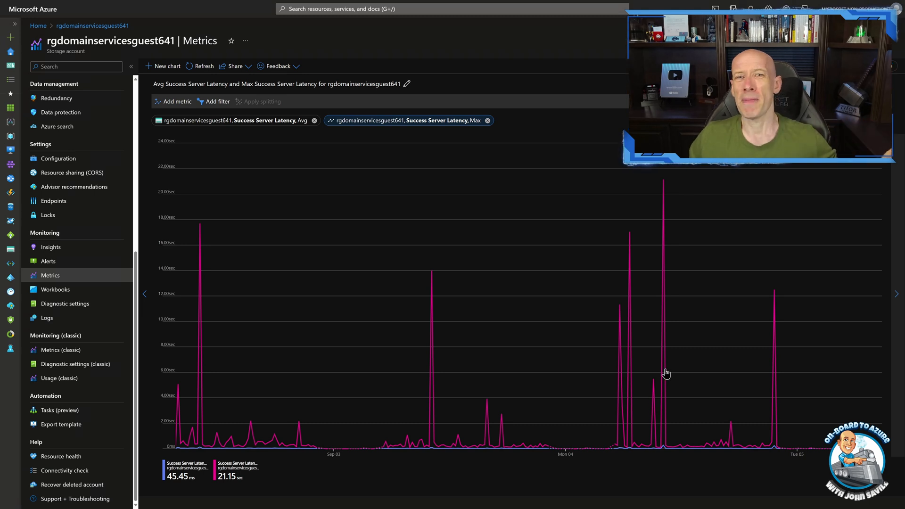
{"action": "mouse_move", "coordinate": [669, 350]}
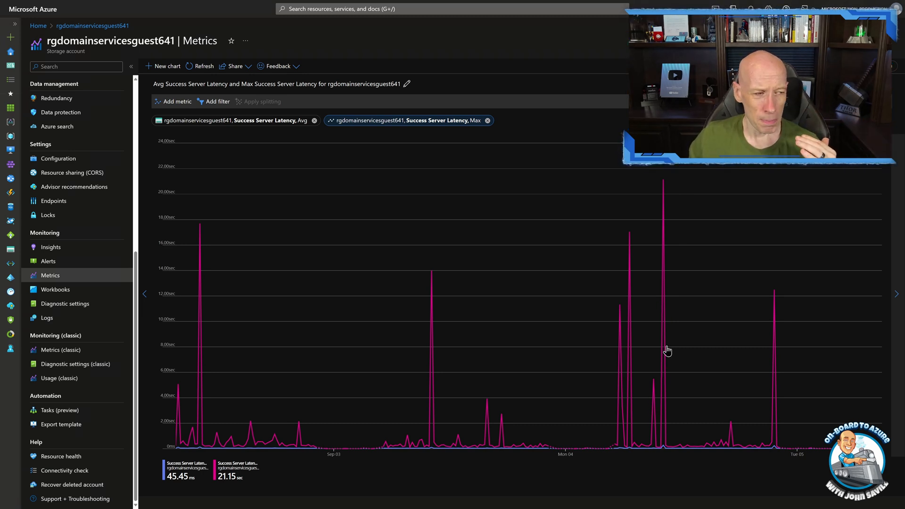
{"action": "mouse_move", "coordinate": [665, 450]}
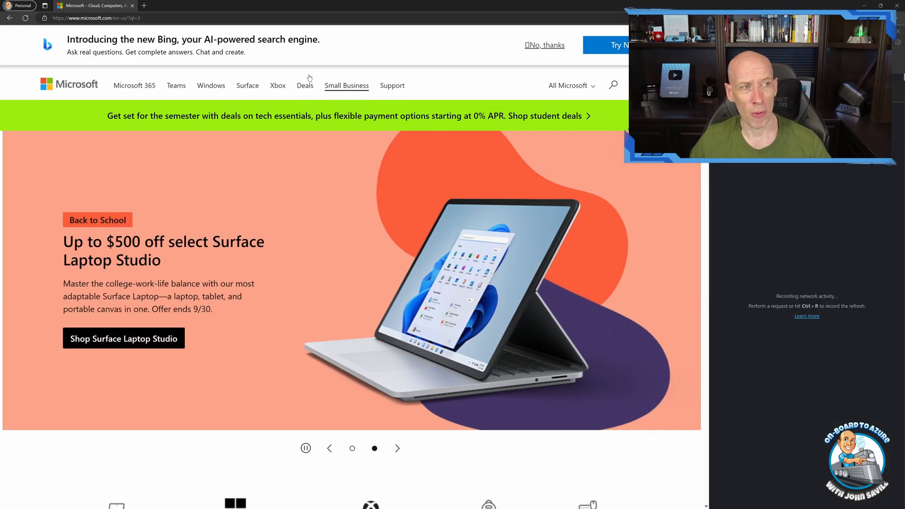
Reload microsoft.com to capture its network requests, then return to the Azure portal
{"action": "left_click", "coordinate": [25, 18]}
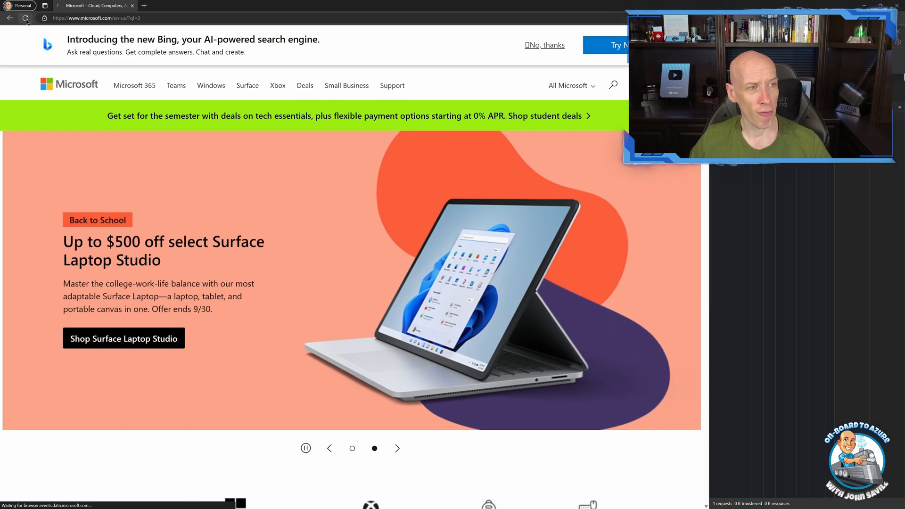
{"action": "left_click", "coordinate": [26, 18]}
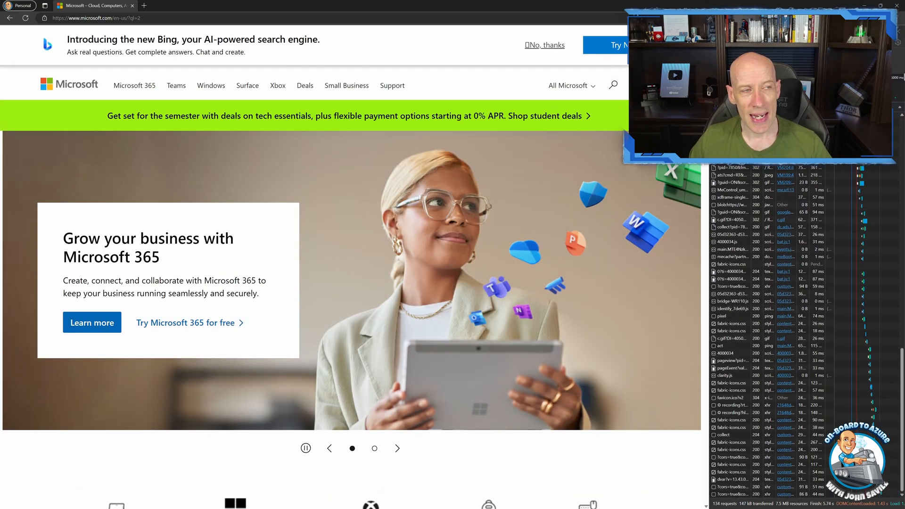
{"action": "left_click", "coordinate": [397, 448]}
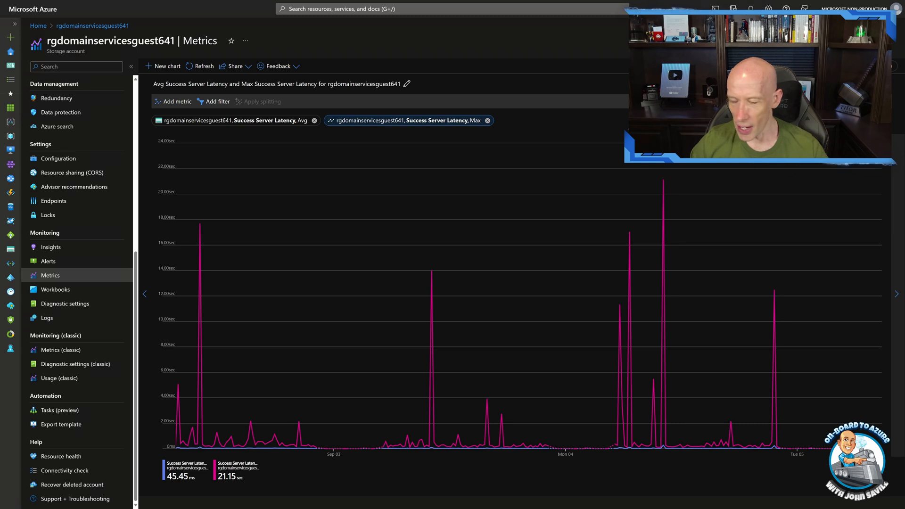
{"action": "mouse_move", "coordinate": [711, 195]}
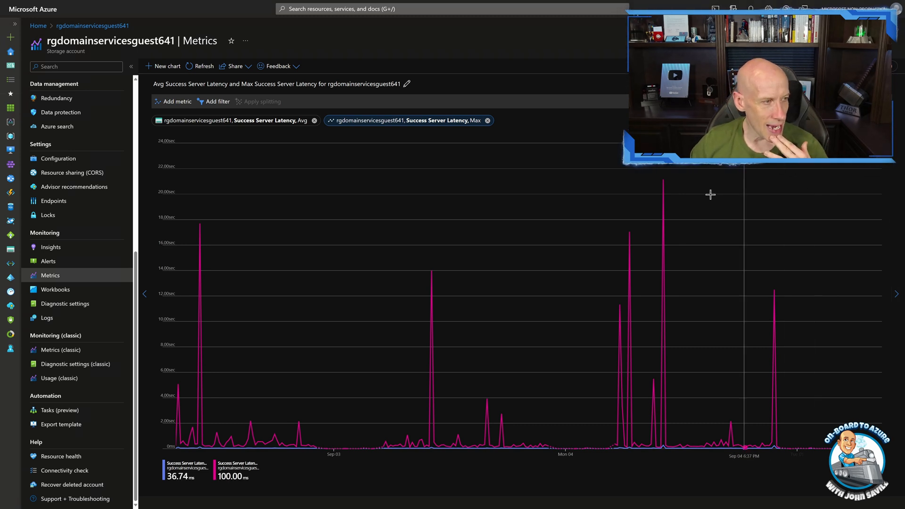
{"action": "mouse_move", "coordinate": [664, 185]}
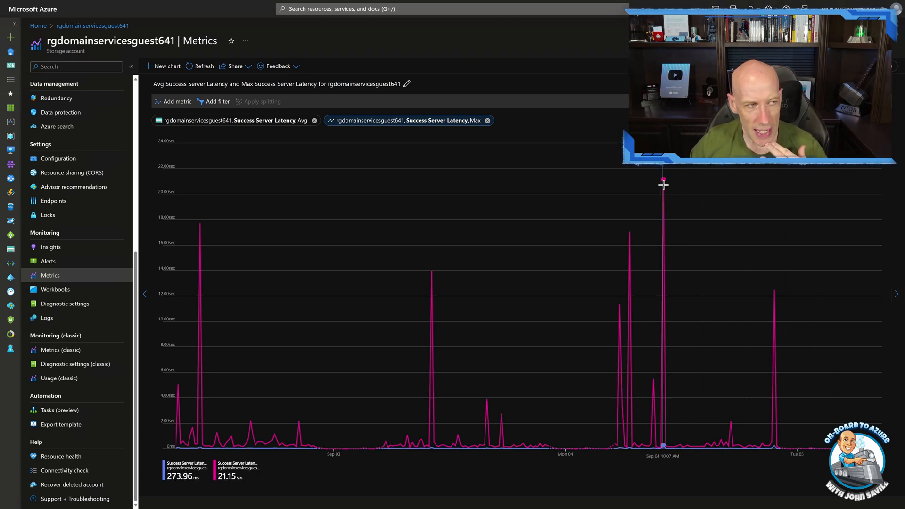
{"action": "mouse_move", "coordinate": [569, 159]}
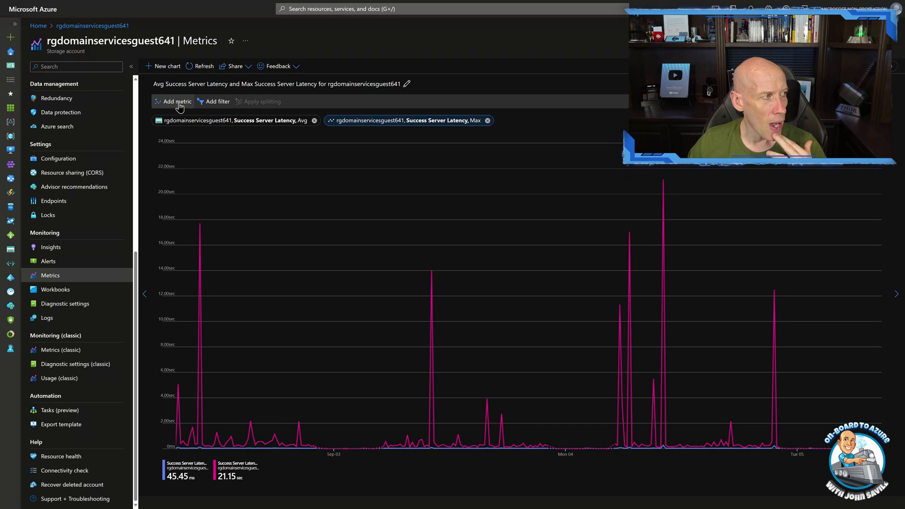
{"action": "mouse_move", "coordinate": [482, 89]}
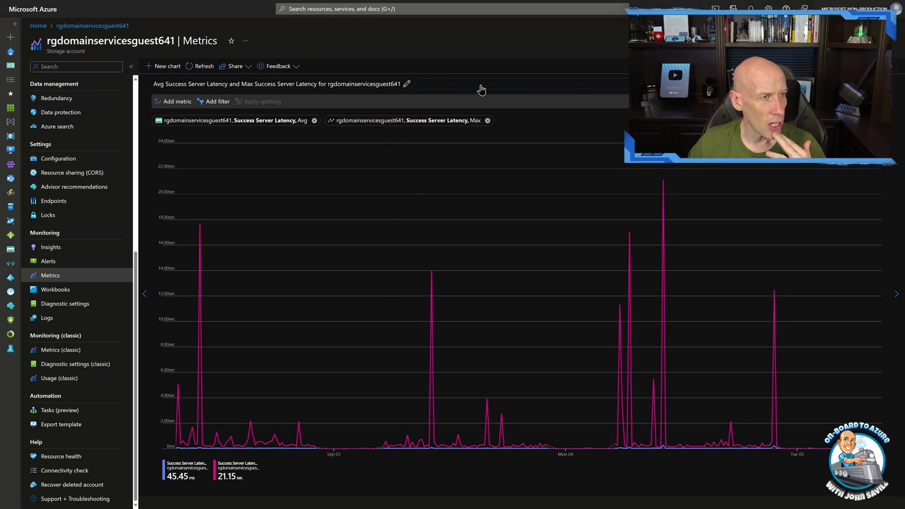
Add a new chart plotting Sum of Transactions from the File namespace
{"action": "left_click", "coordinate": [166, 66]}
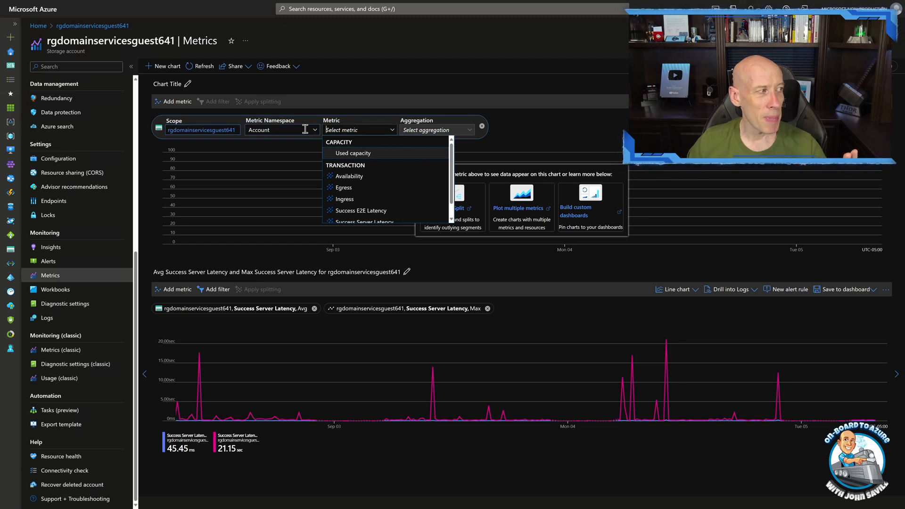
{"action": "left_click", "coordinate": [281, 129]}
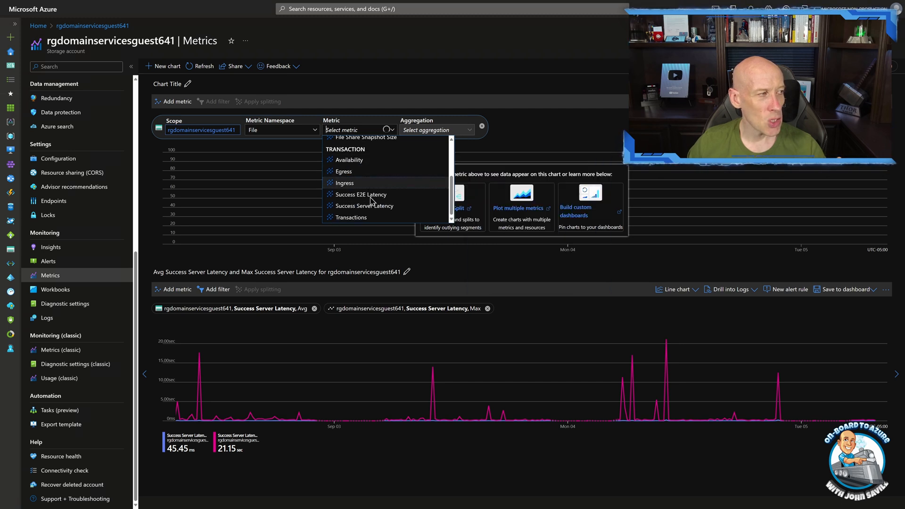
{"action": "left_click", "coordinate": [352, 216]}
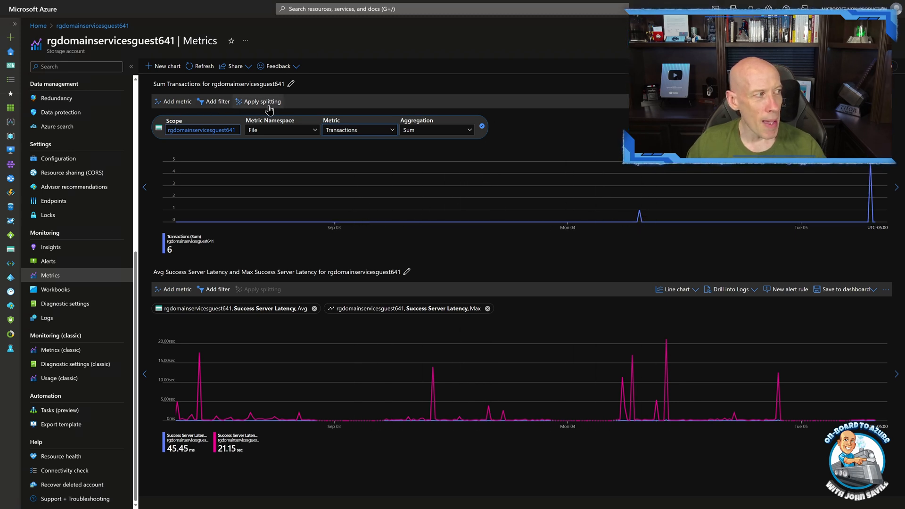
Apply splitting to the Transactions chart and list the API name dimension
{"action": "left_click", "coordinate": [262, 102]}
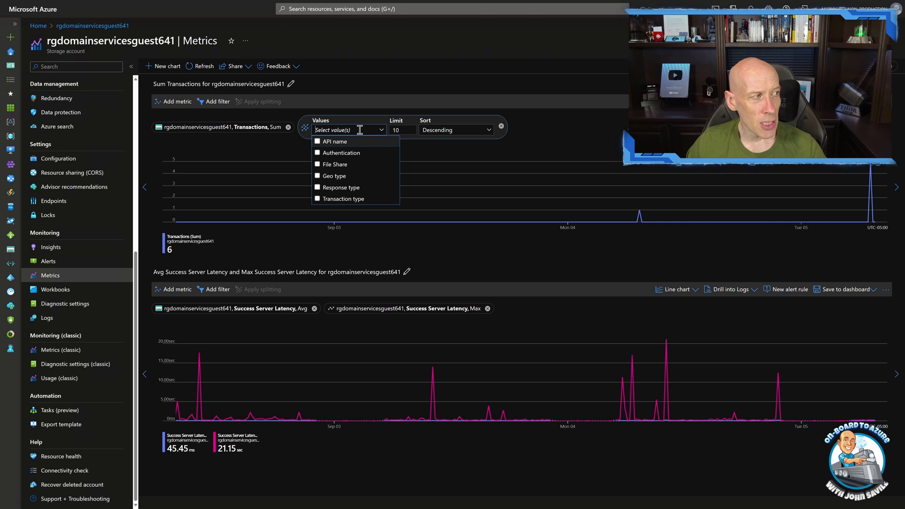
{"action": "left_click", "coordinate": [318, 141]}
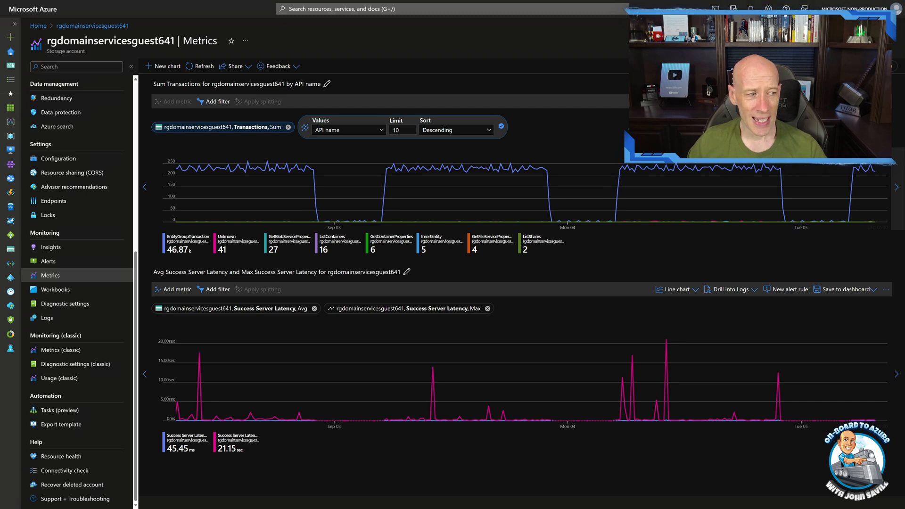
{"action": "mouse_move", "coordinate": [823, 348]}
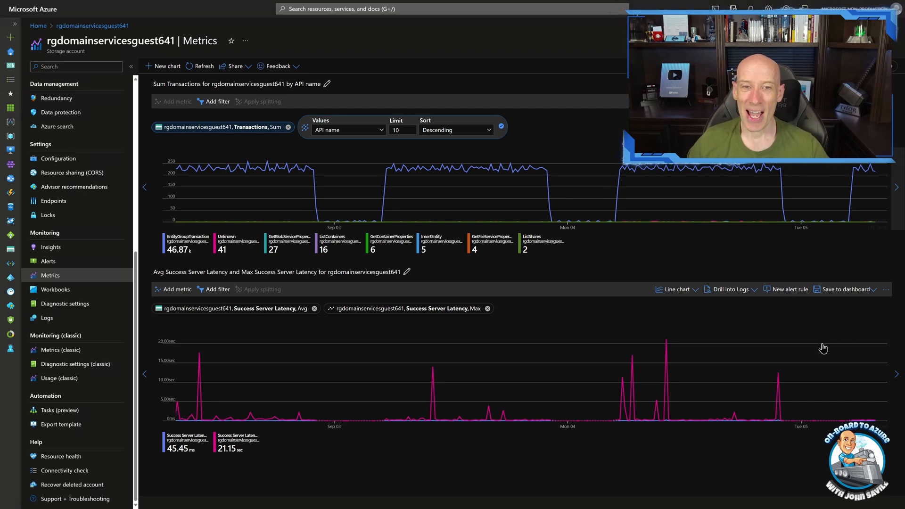